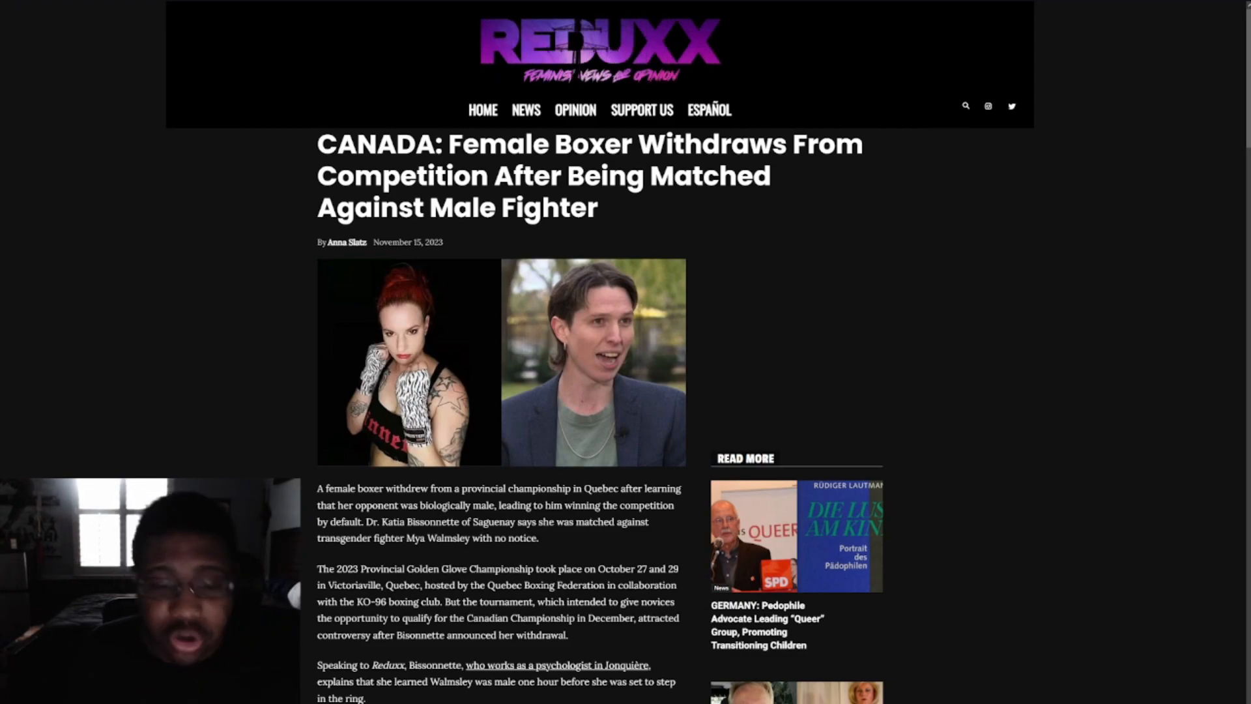
{"action": "scroll", "scroll_direction": "down", "scroll_amount": 3}
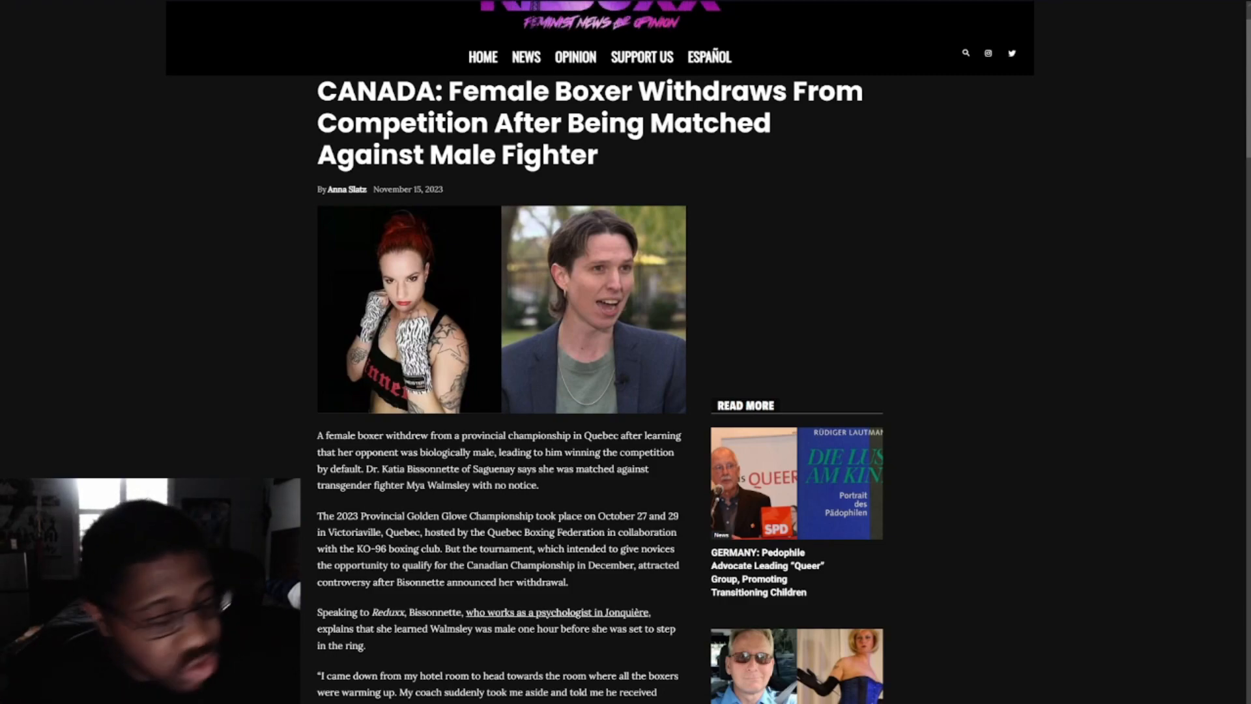
{"action": "scroll", "scroll_direction": "down", "scroll_amount": 3}
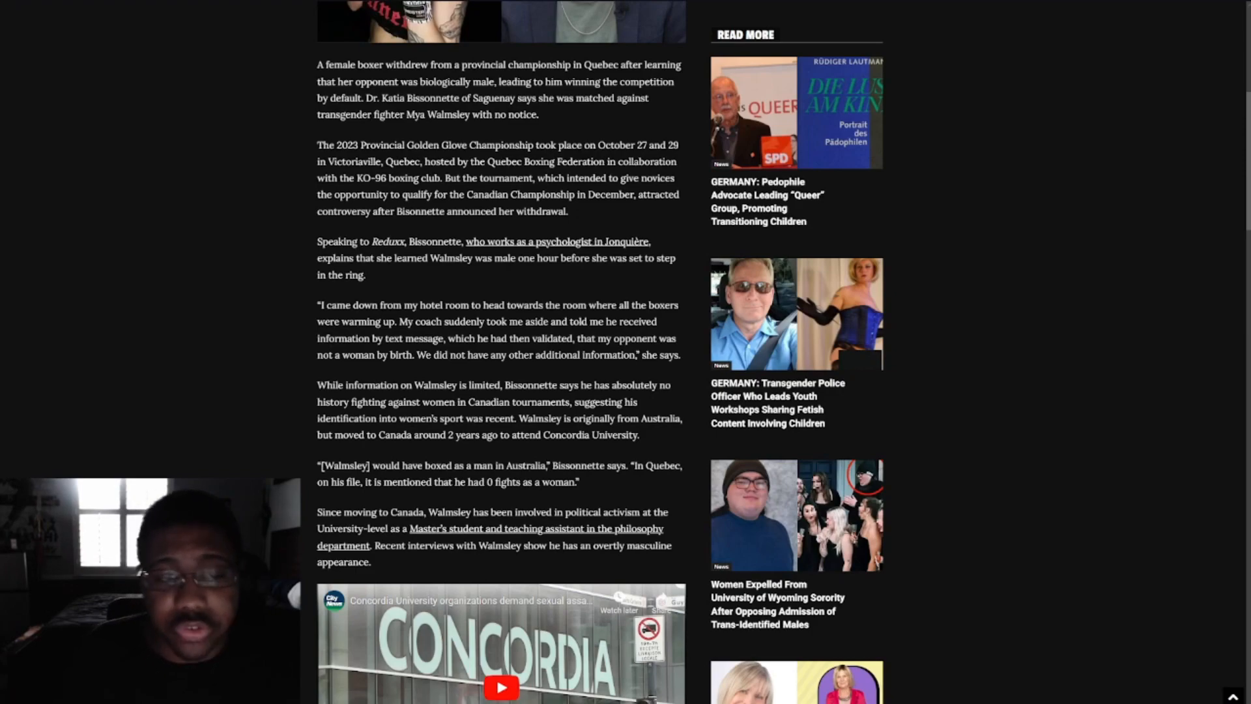
{"action": "scroll", "scroll_direction": "down", "scroll_amount": 3}
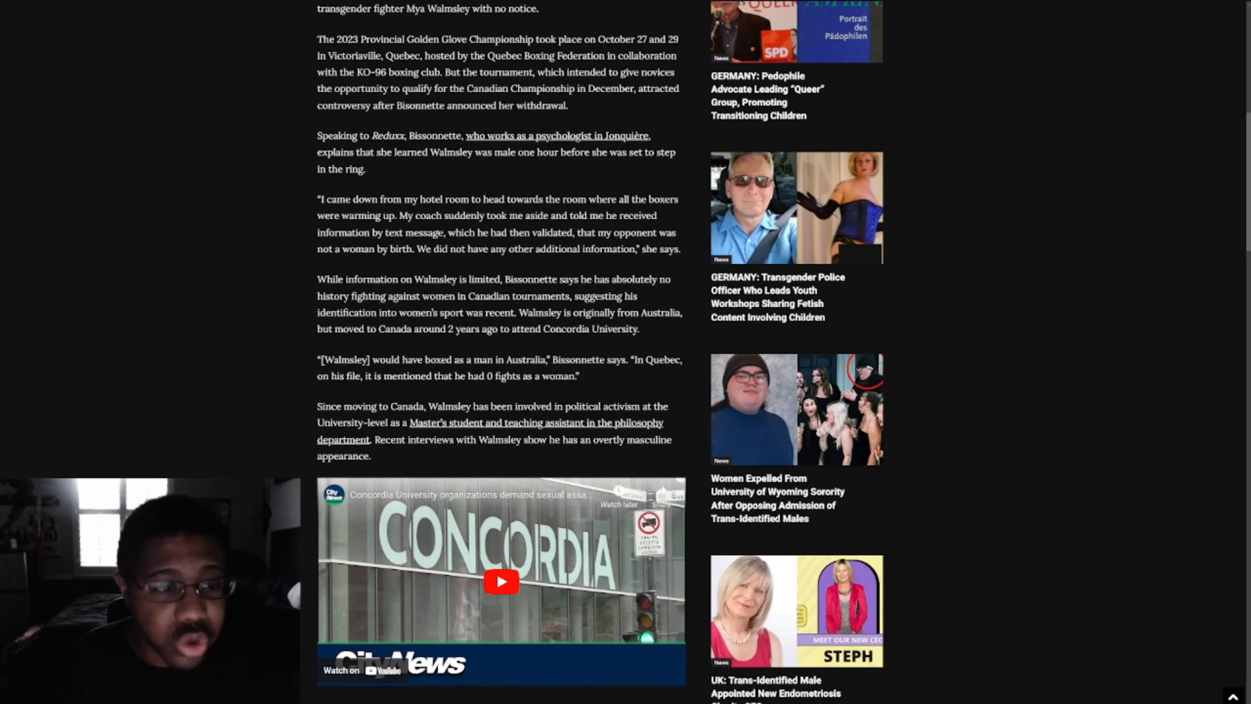
{"action": "scroll", "scroll_direction": "down", "scroll_amount": 3}
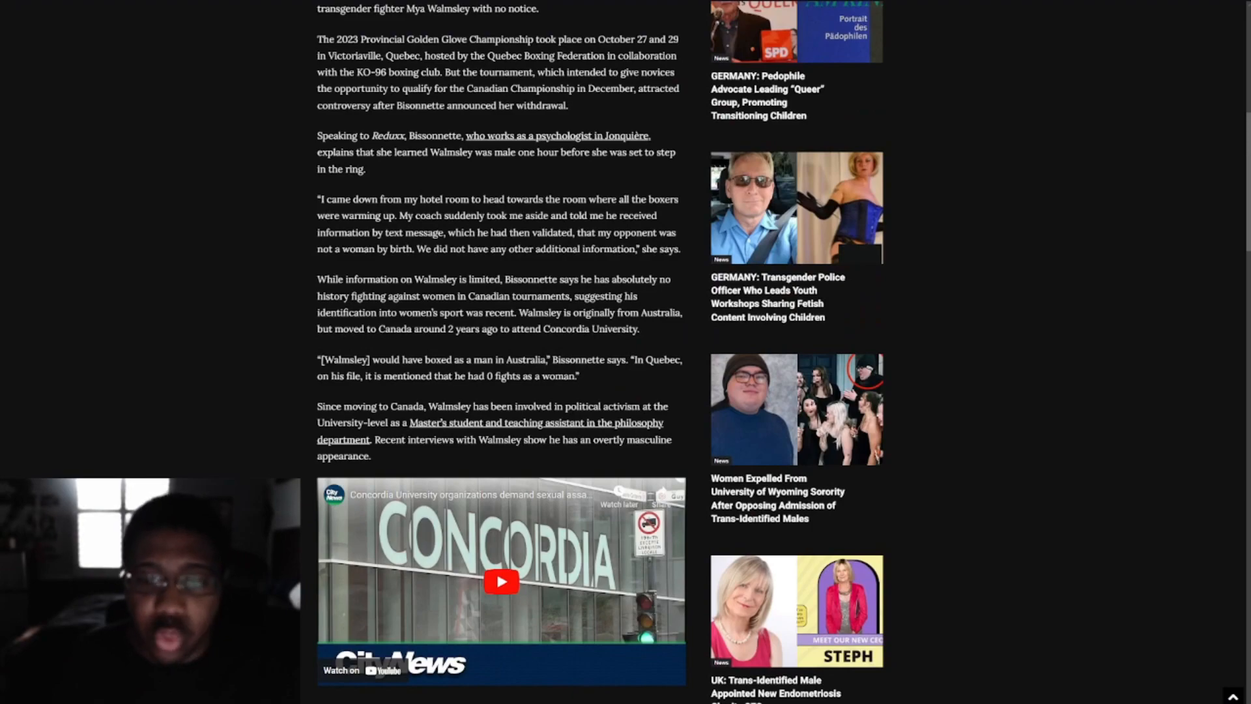
{"action": "scroll", "scroll_direction": "down", "scroll_amount": 3}
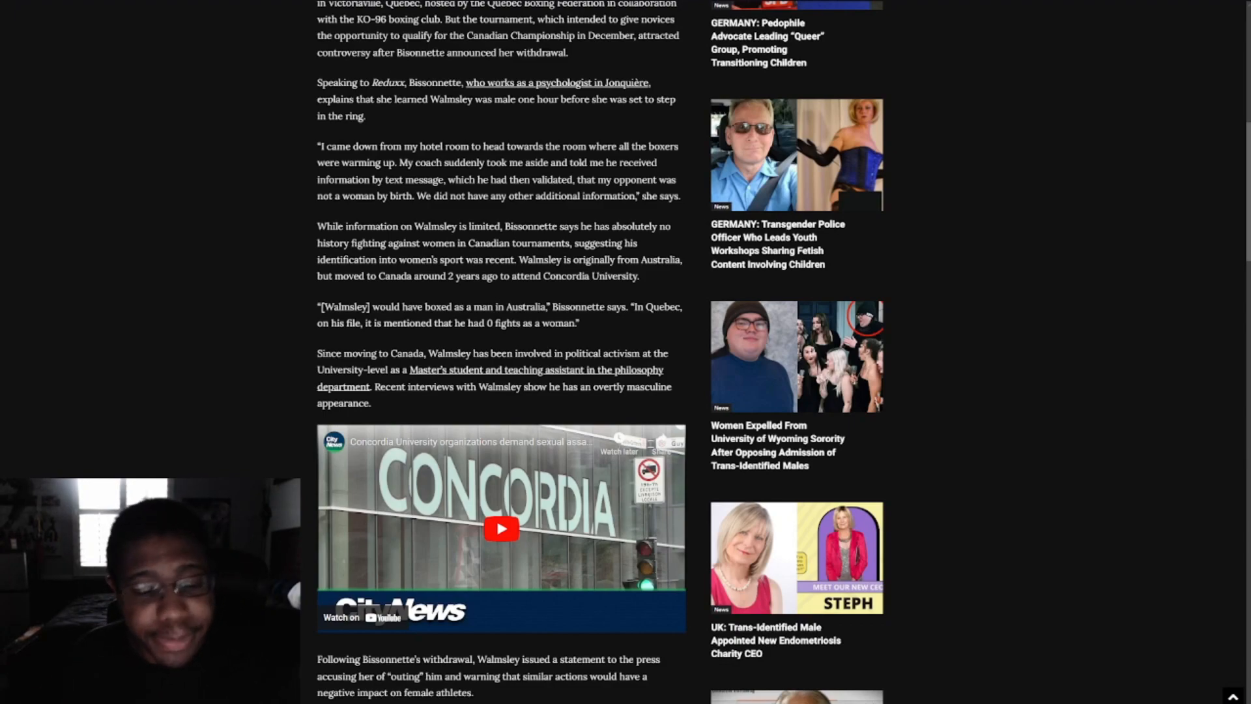
{"action": "scroll", "scroll_direction": "down", "scroll_amount": 3}
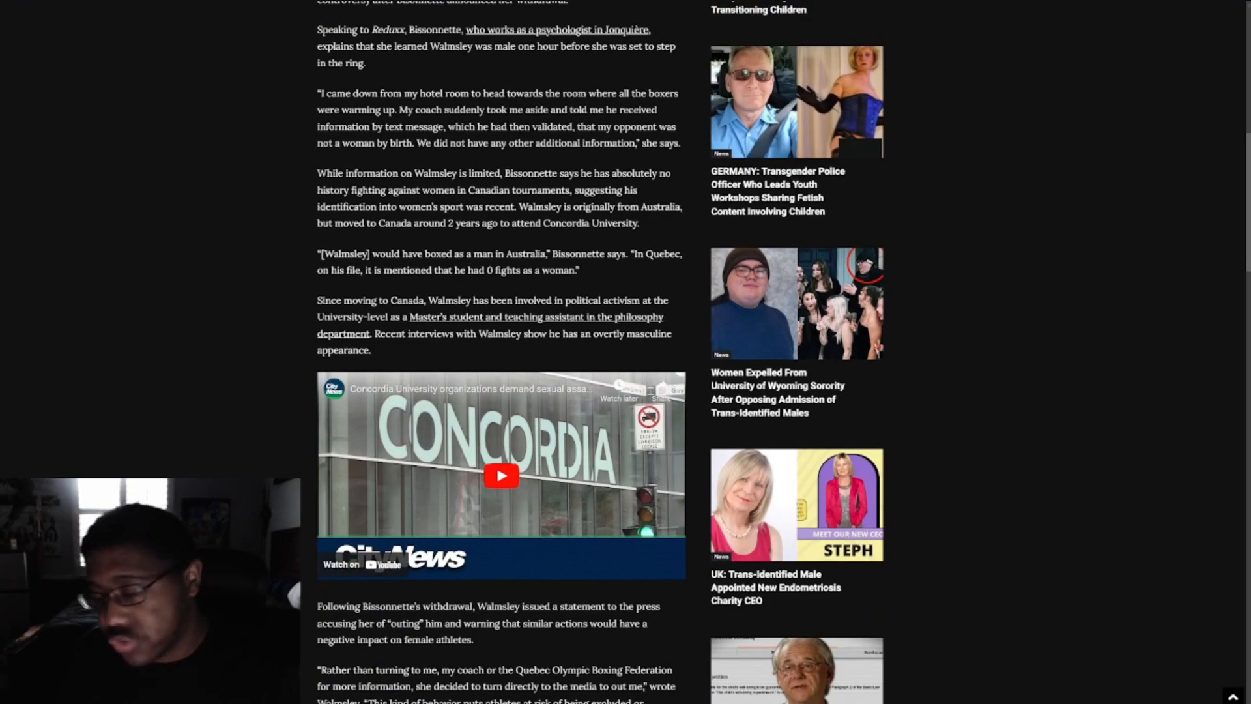
{"action": "scroll", "scroll_direction": "down", "scroll_amount": 3}
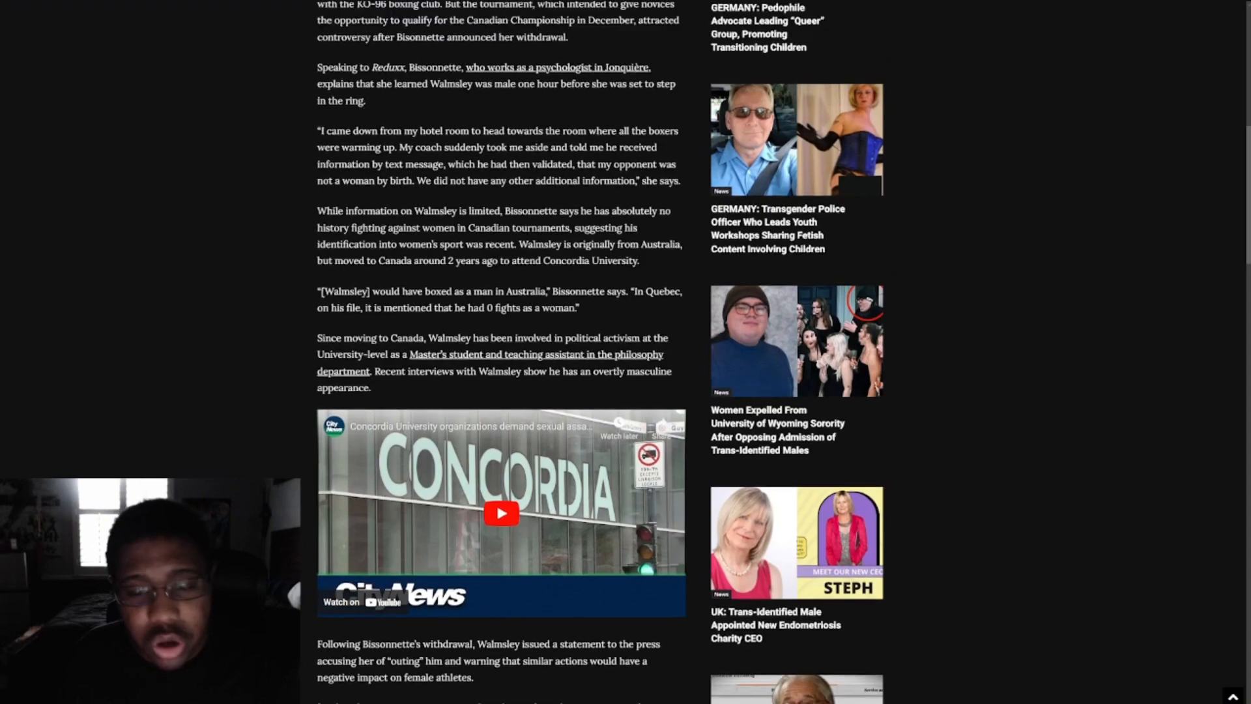
{"action": "scroll", "scroll_direction": "down", "scroll_amount": 3}
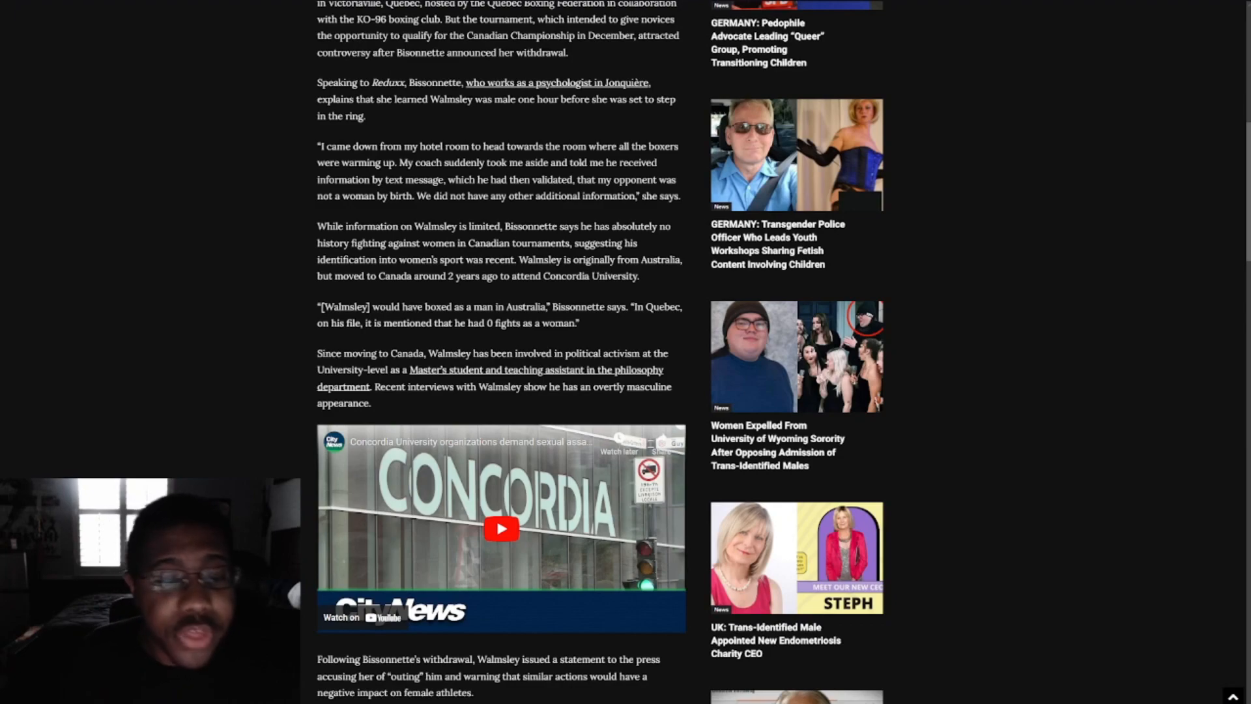
{"action": "scroll", "scroll_direction": "down", "scroll_amount": 3}
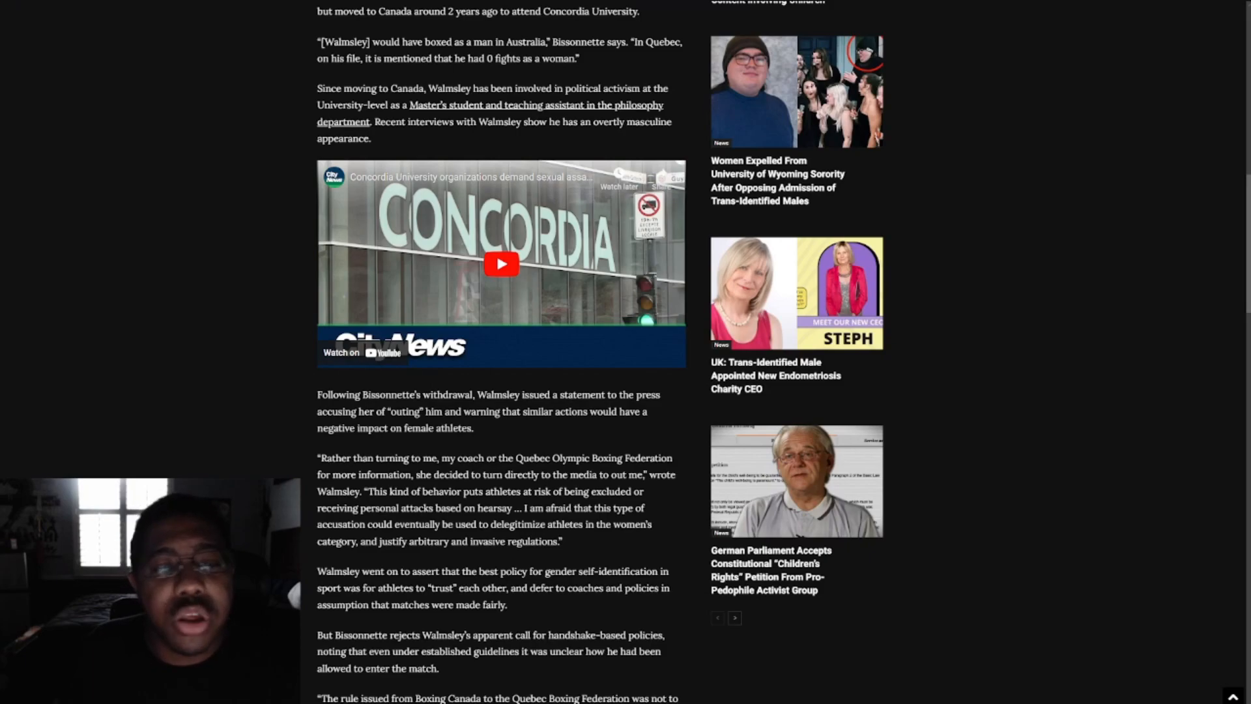
{"action": "scroll", "scroll_direction": "down", "scroll_amount": 3}
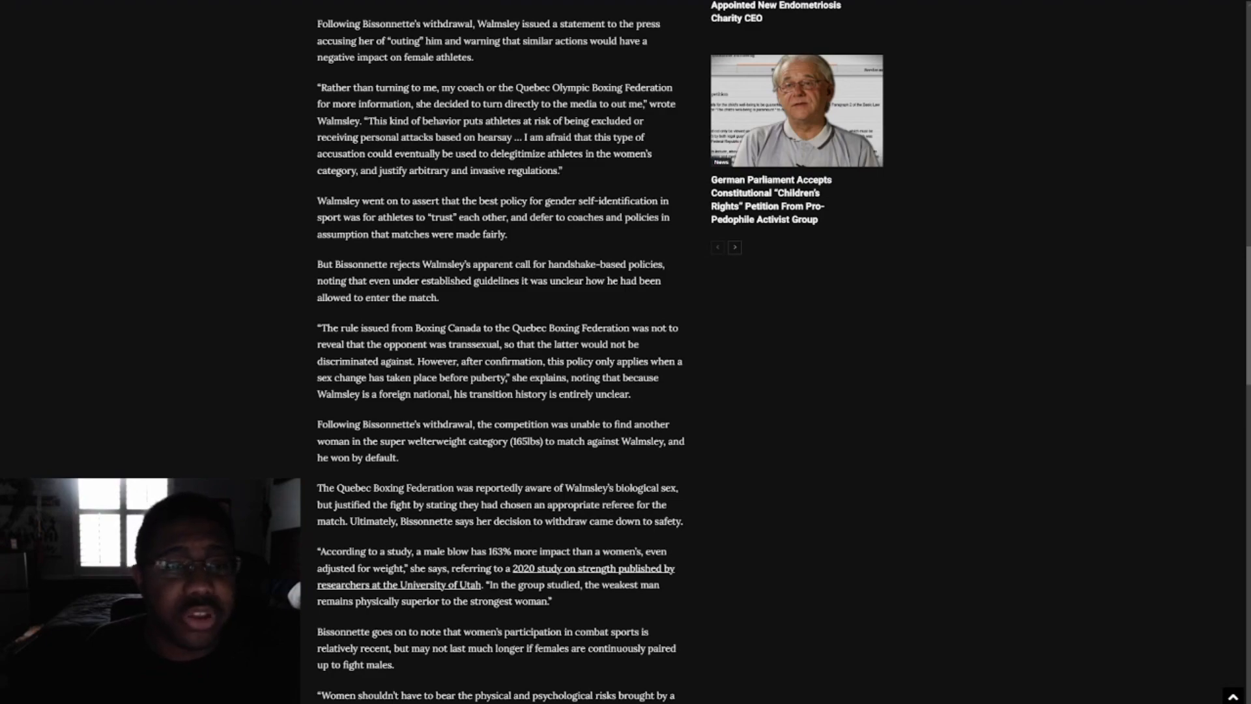
{"action": "scroll", "scroll_direction": "down", "scroll_amount": 3}
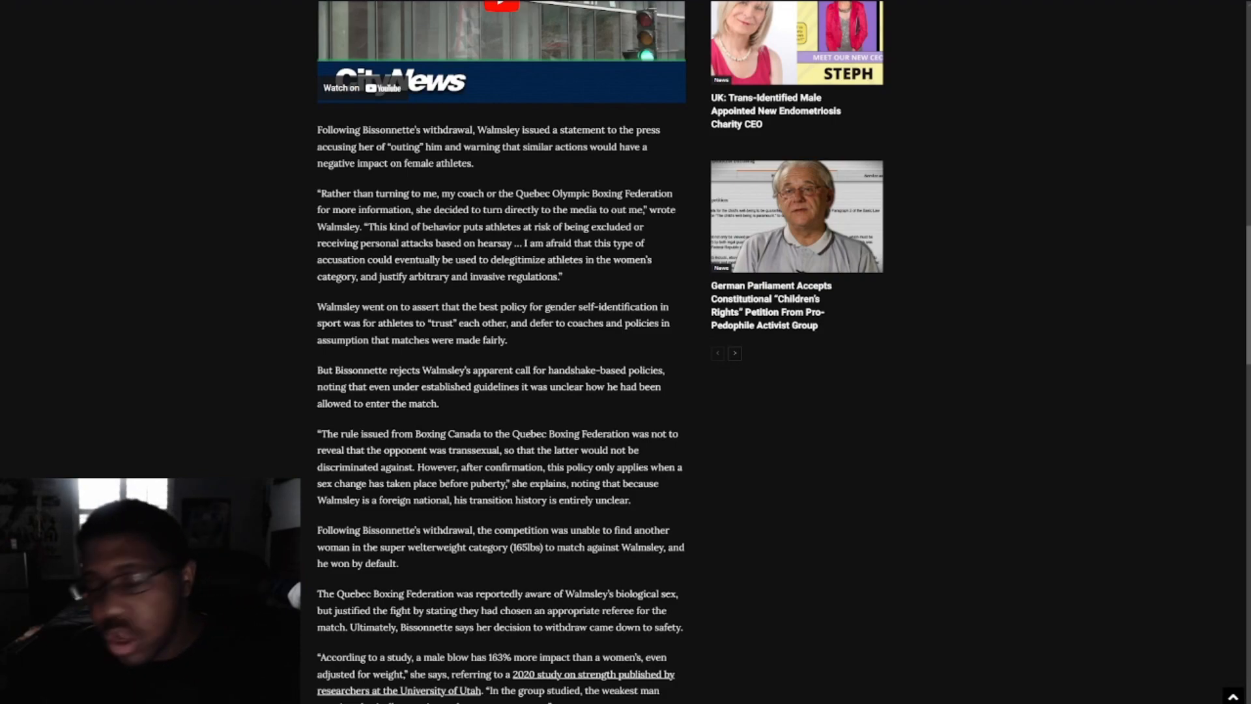
{"action": "scroll", "scroll_direction": "down", "scroll_amount": 3}
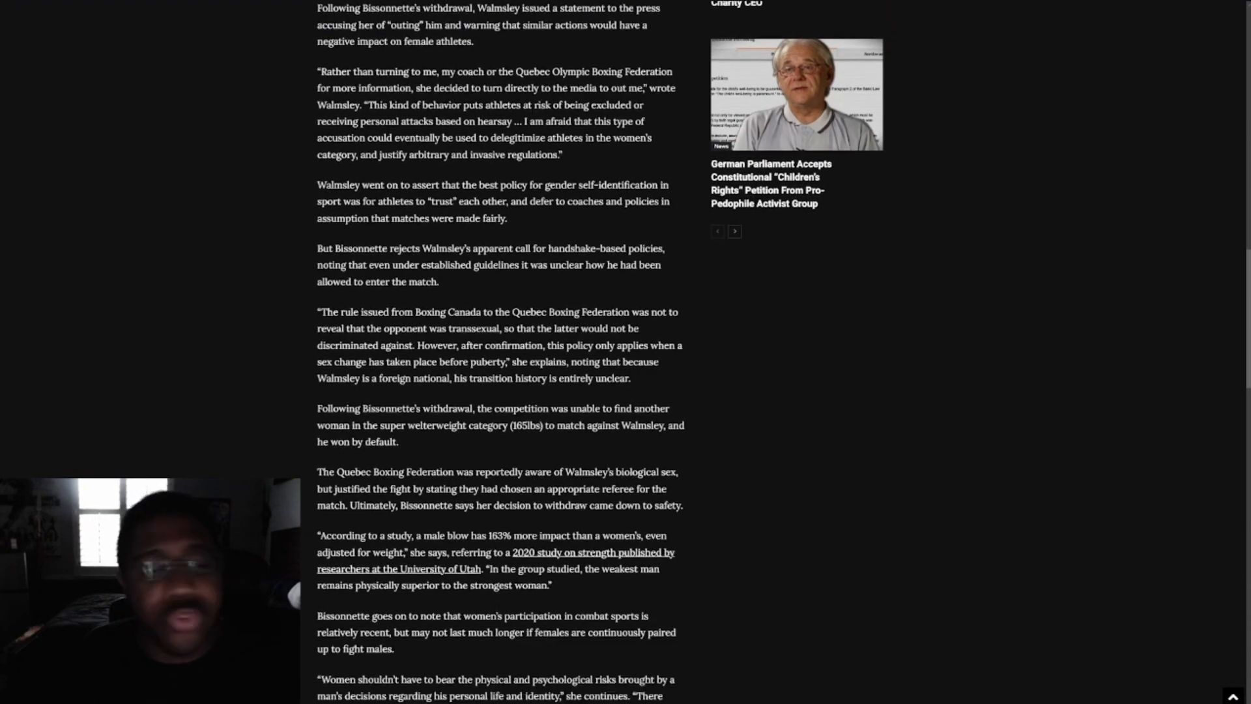
{"action": "scroll", "scroll_direction": "down", "scroll_amount": 3}
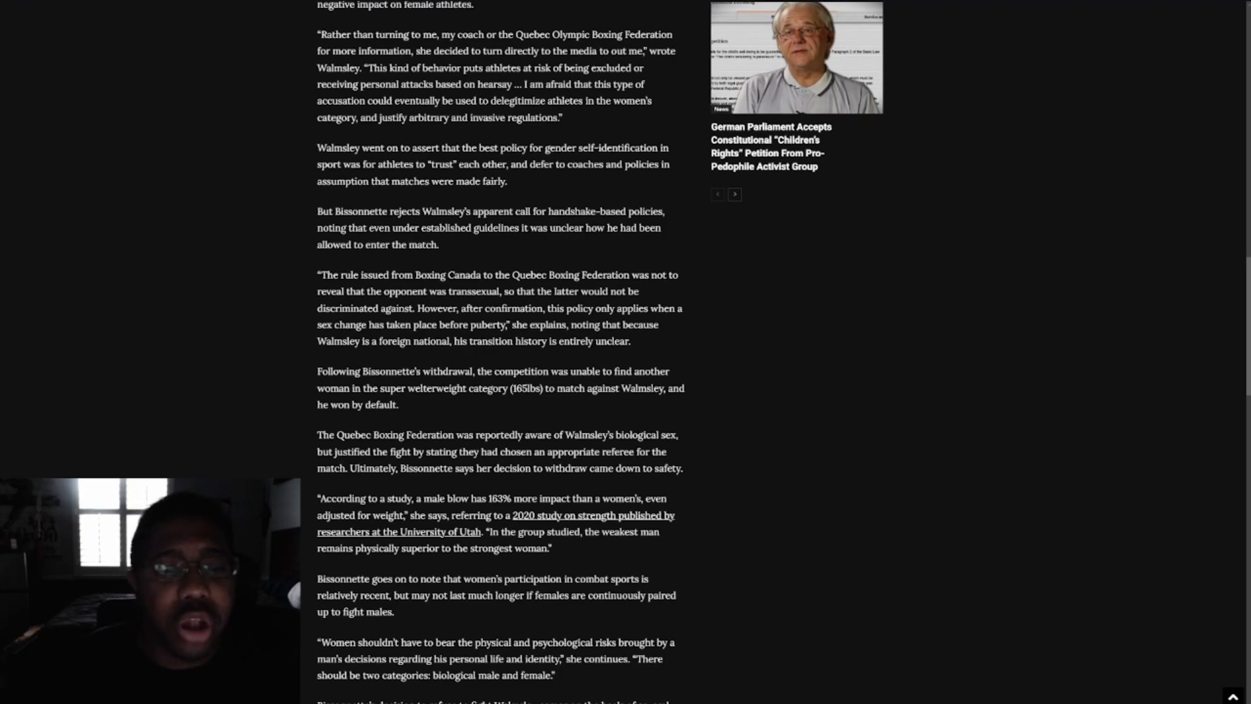
{"action": "scroll", "scroll_direction": "down", "scroll_amount": 3}
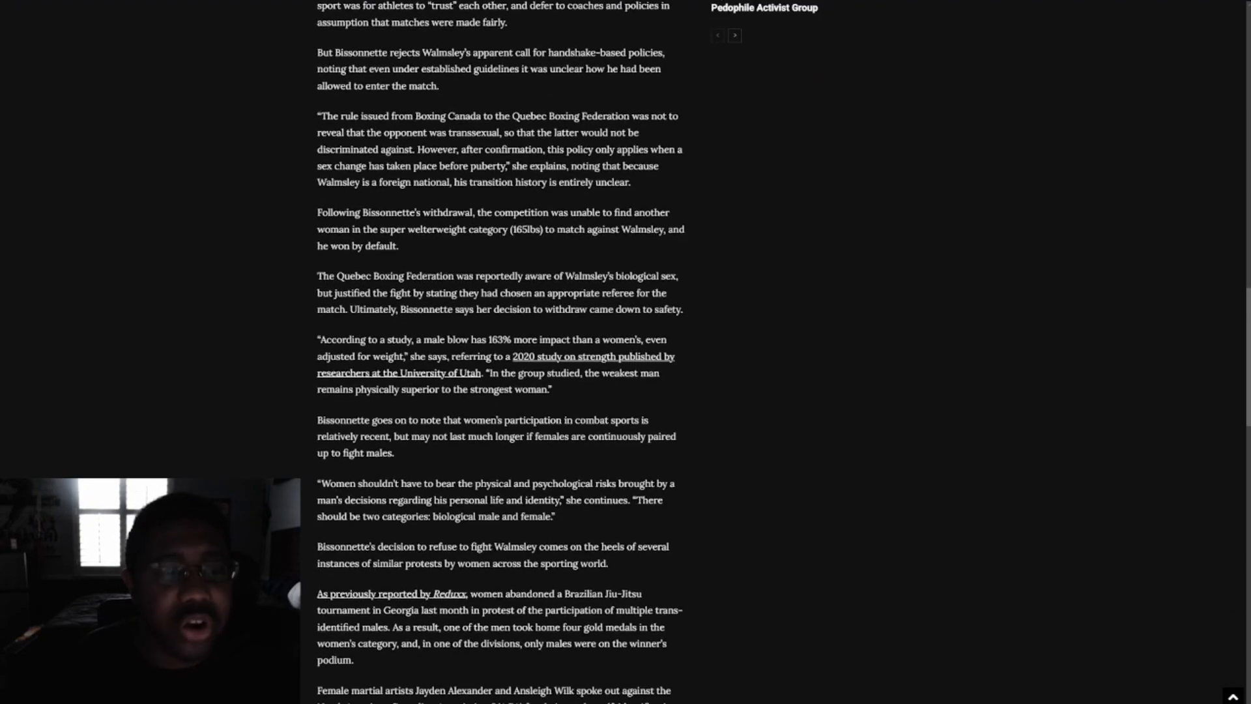
{"action": "scroll", "scroll_direction": "down", "scroll_amount": 3}
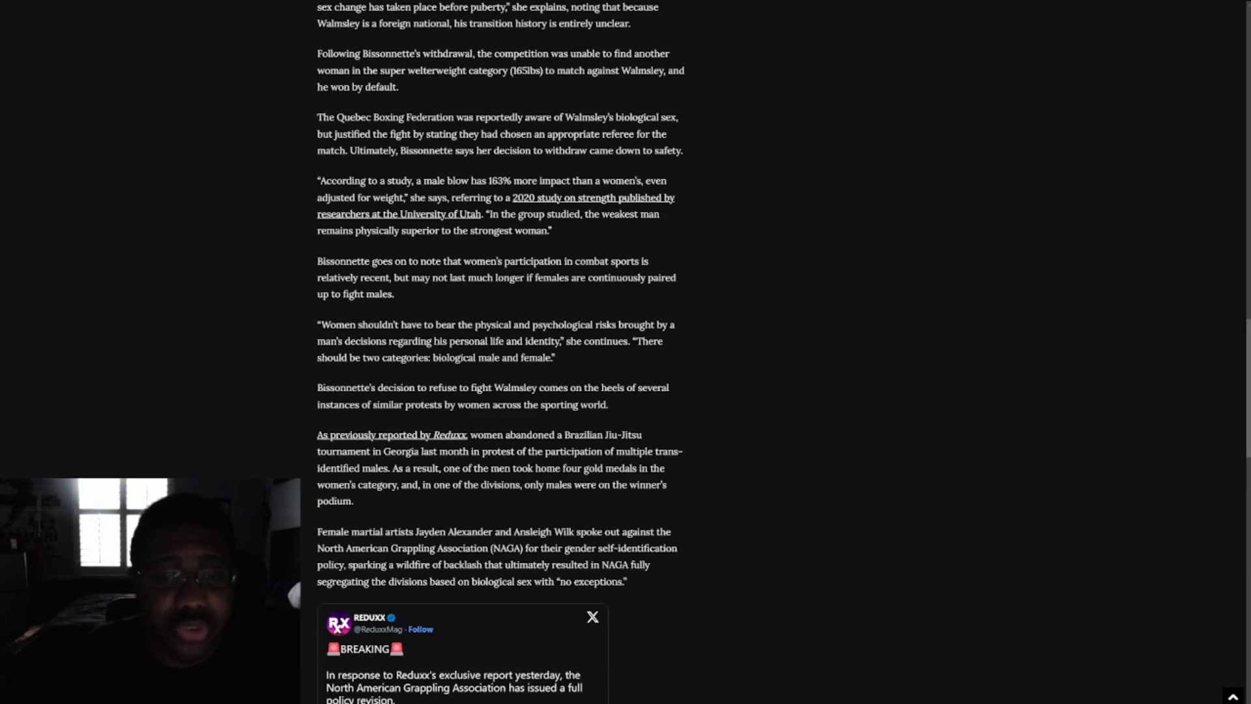
{"action": "scroll", "scroll_direction": "down", "scroll_amount": 3}
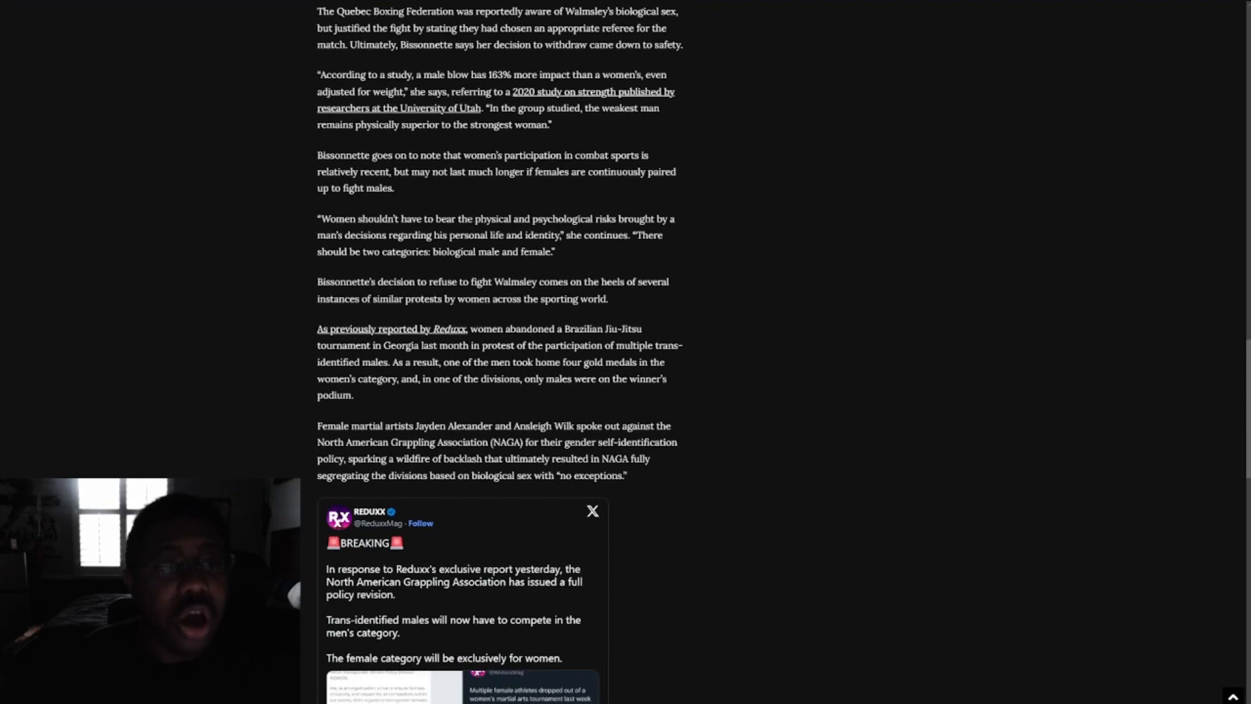
{"action": "scroll", "scroll_direction": "down", "scroll_amount": 3}
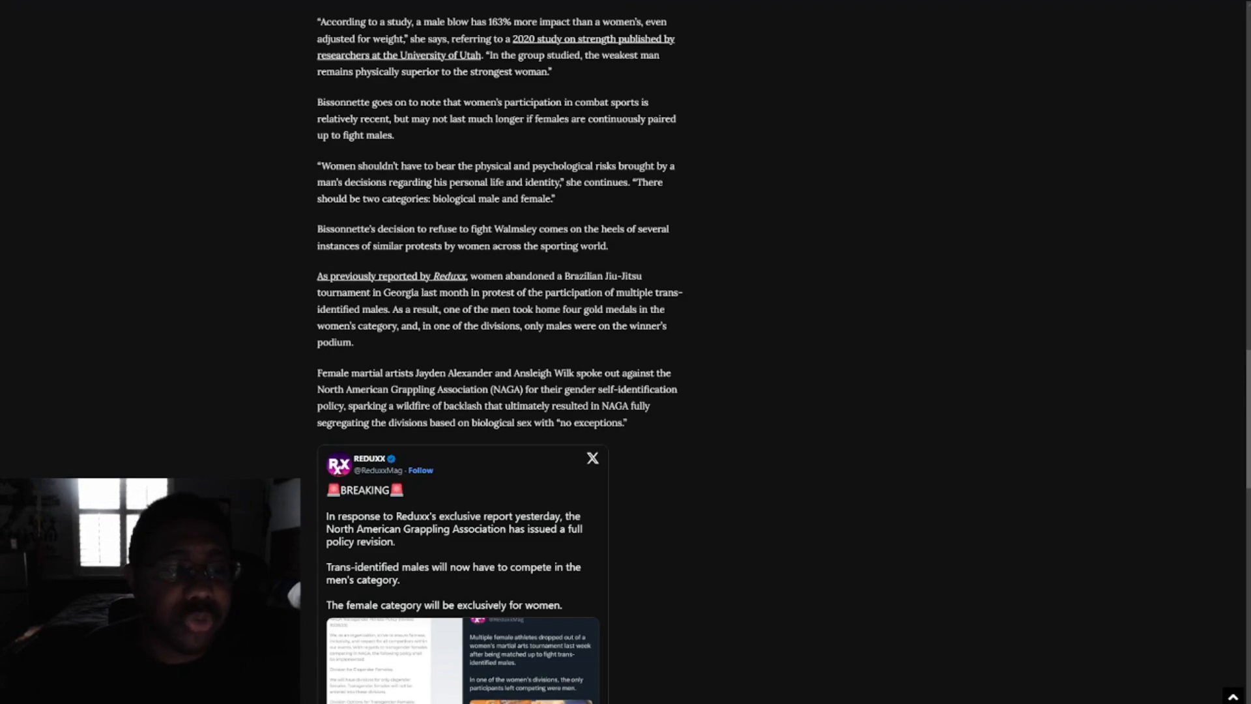
{"action": "scroll", "scroll_direction": "down", "scroll_amount": 3}
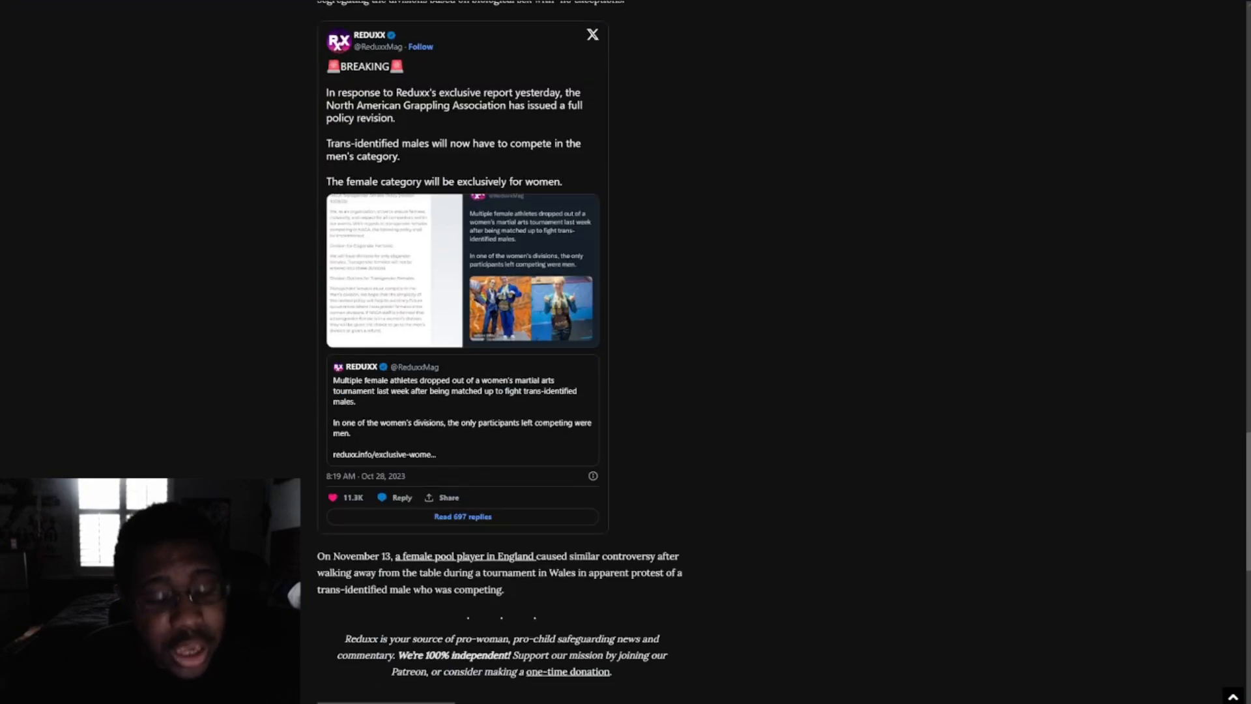
{"action": "scroll", "scroll_direction": "down", "scroll_amount": 3}
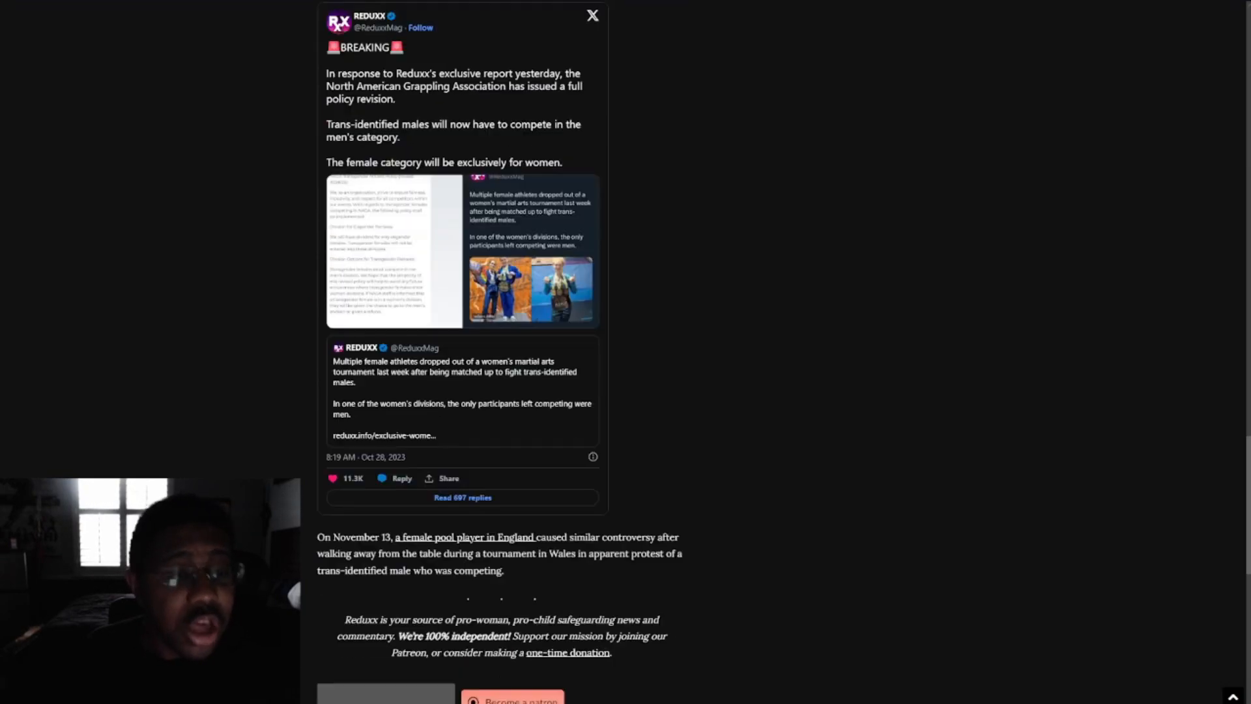
{"action": "scroll", "scroll_direction": "down", "scroll_amount": 3}
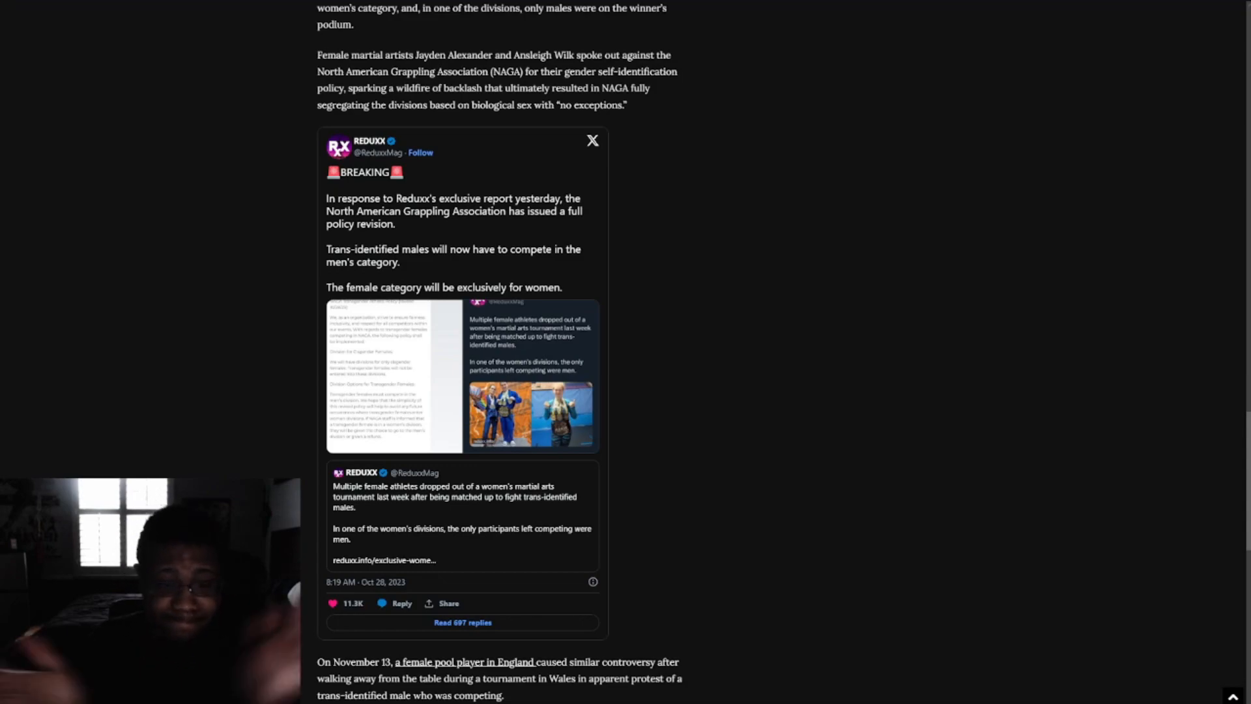
{"action": "scroll", "scroll_direction": "down", "scroll_amount": 3}
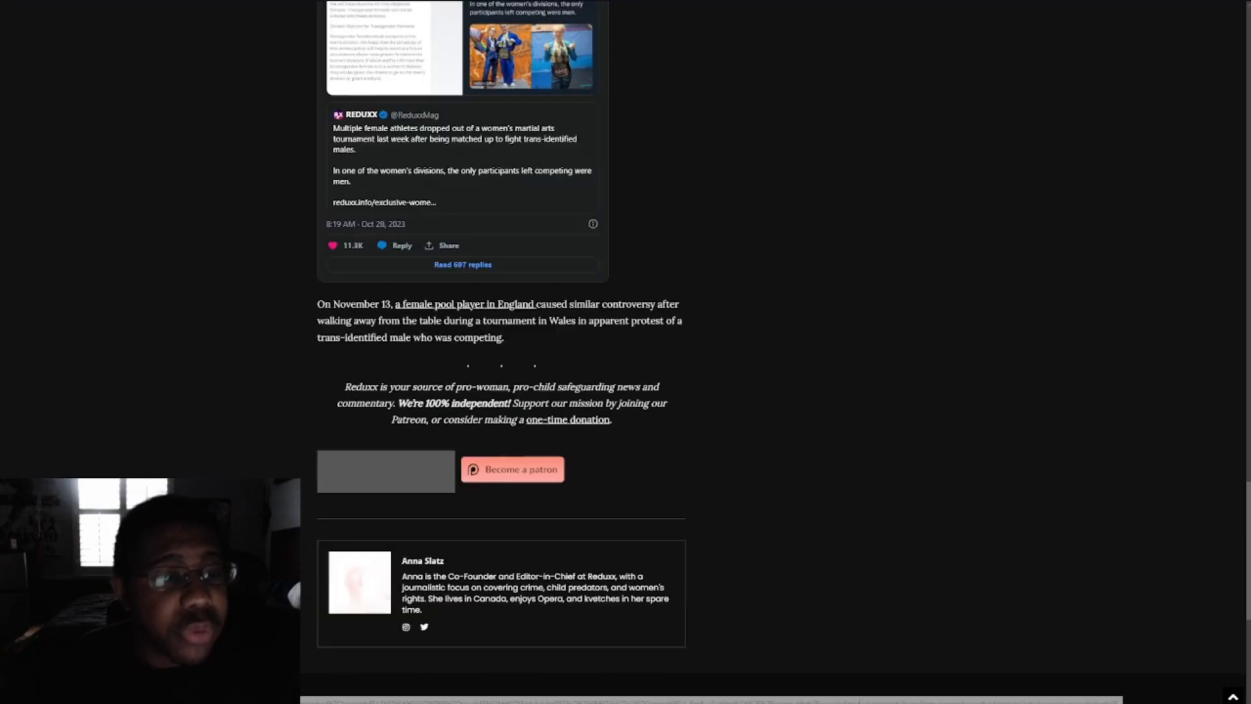
{"action": "scroll", "scroll_direction": "down", "scroll_amount": 3}
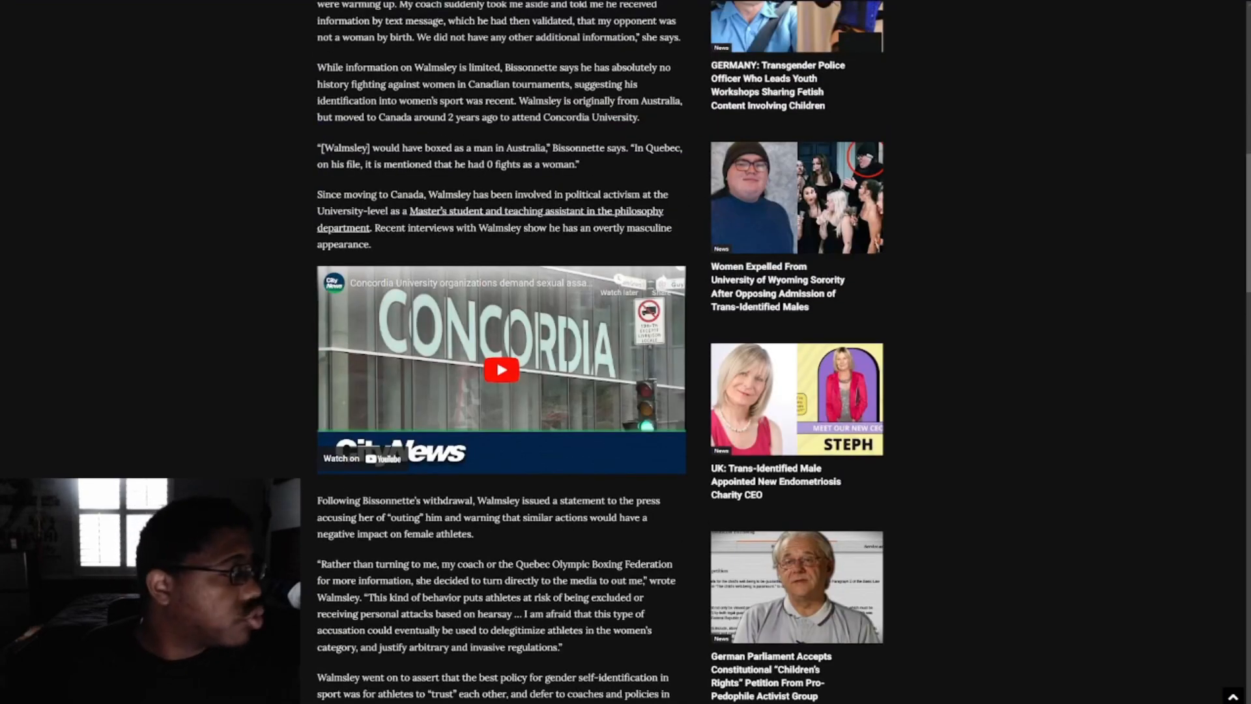